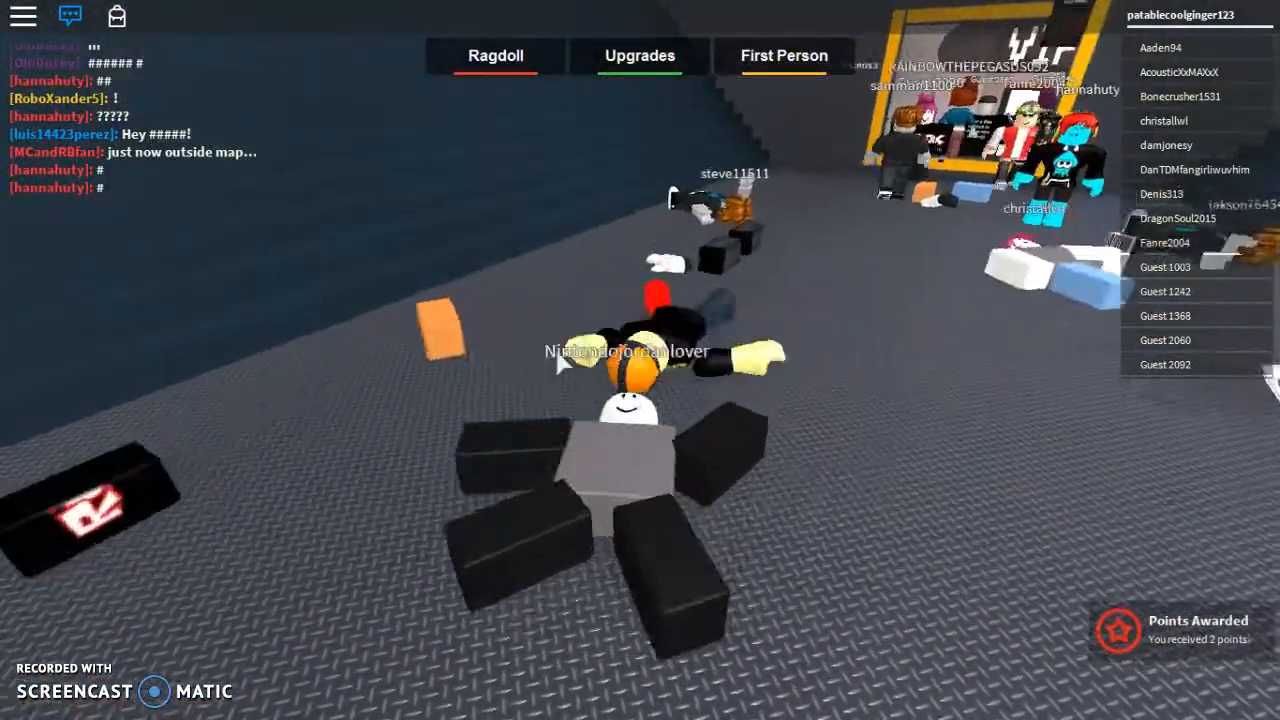
# Recover the ragdolled character and walk toward the VIP booth
pyautogui.click(784, 56)
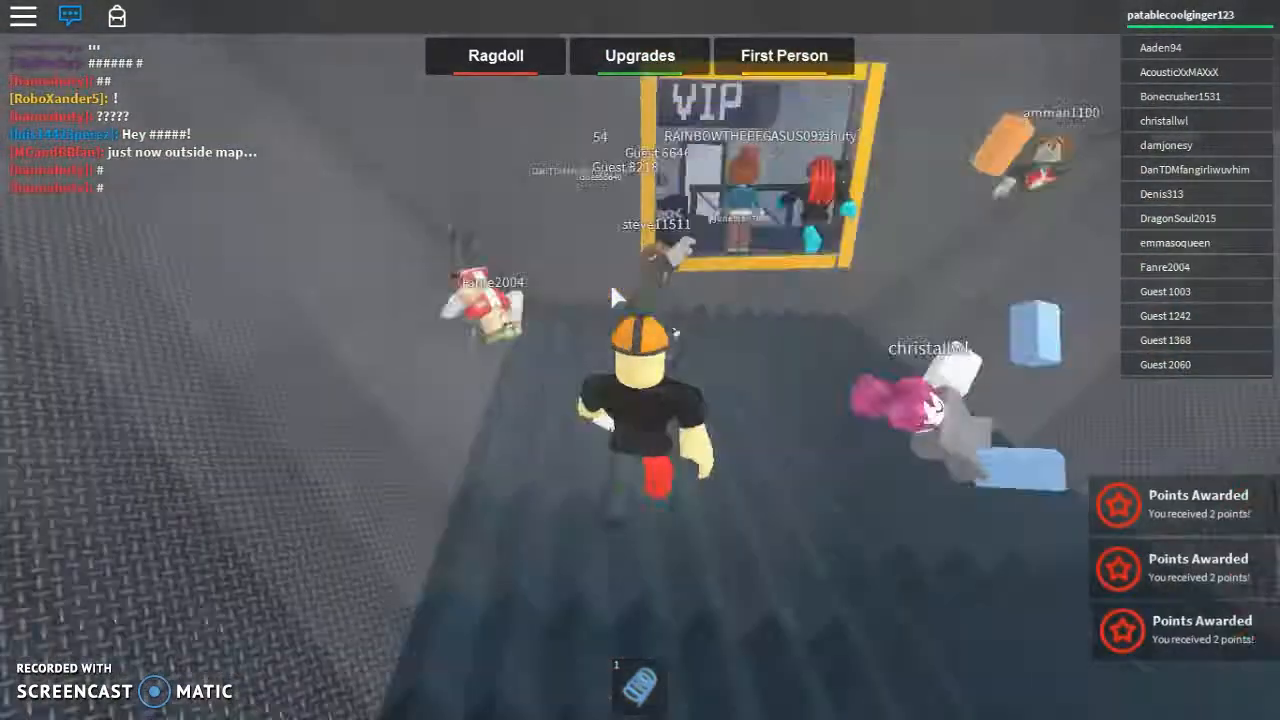
# Climb the tall pillar and prepare the chat message 'im recording'
pyautogui.click(784, 56)
pyautogui.write('im')
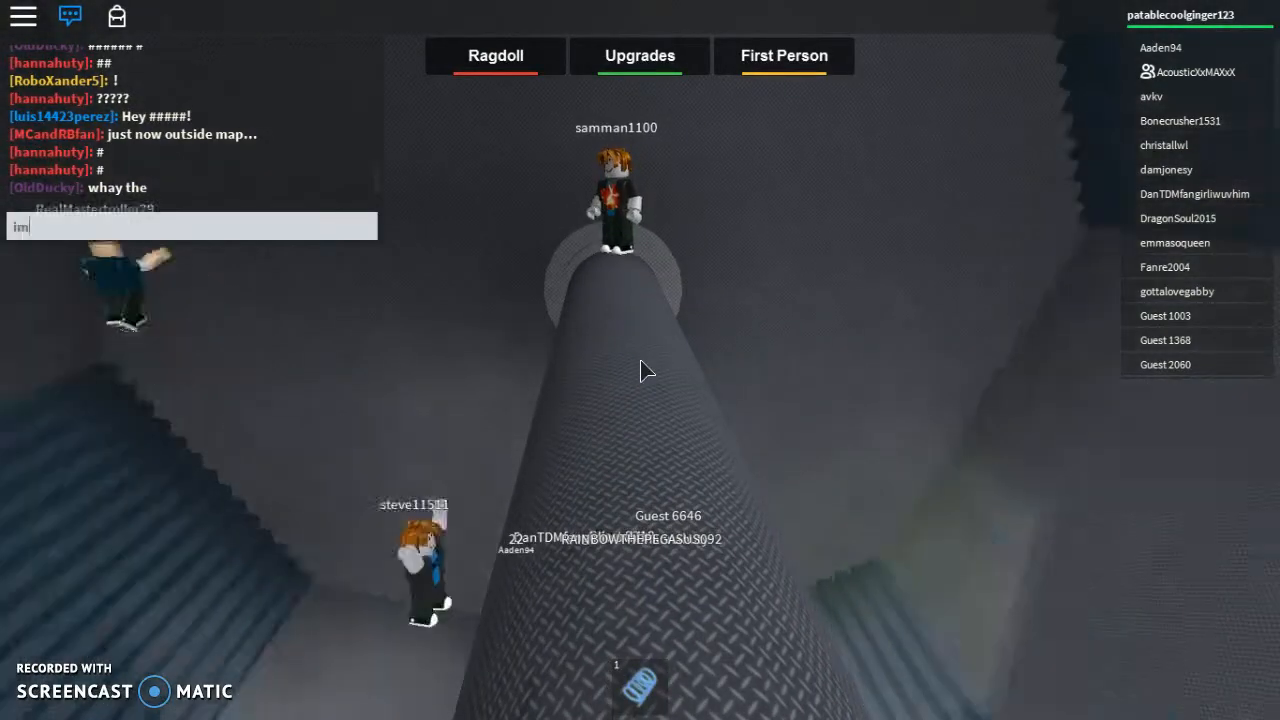
pyautogui.write('recording')
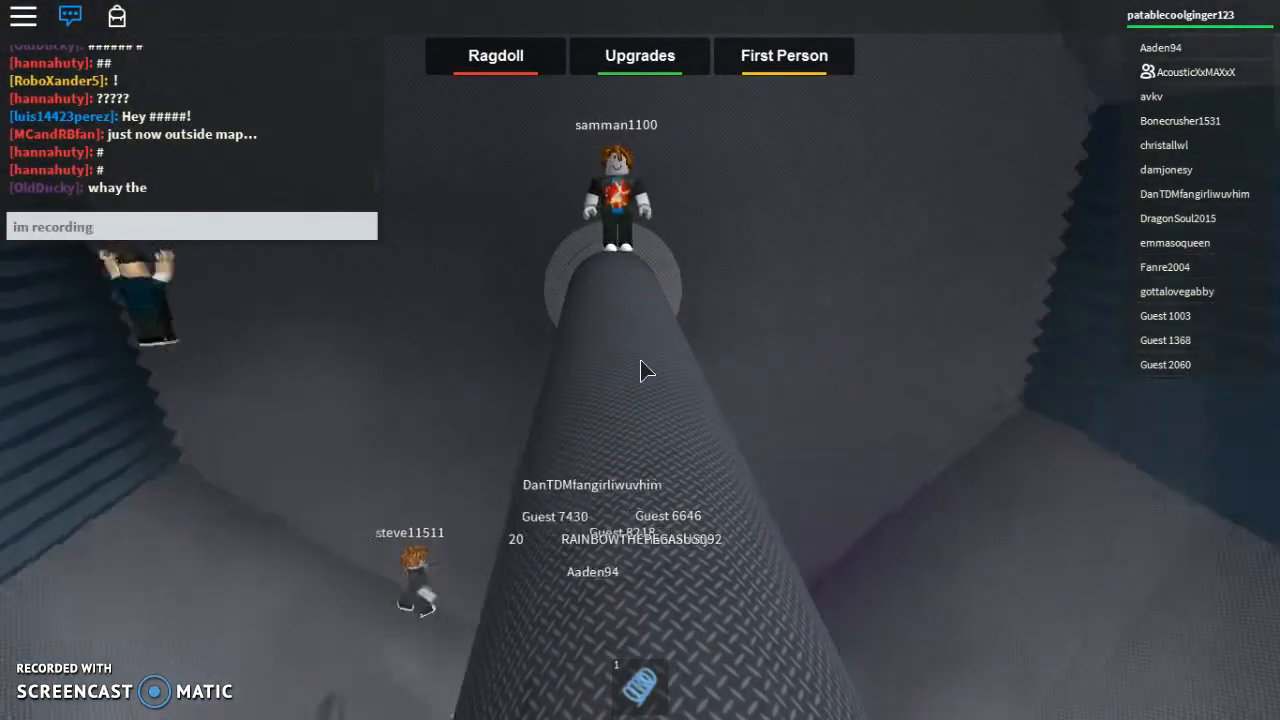